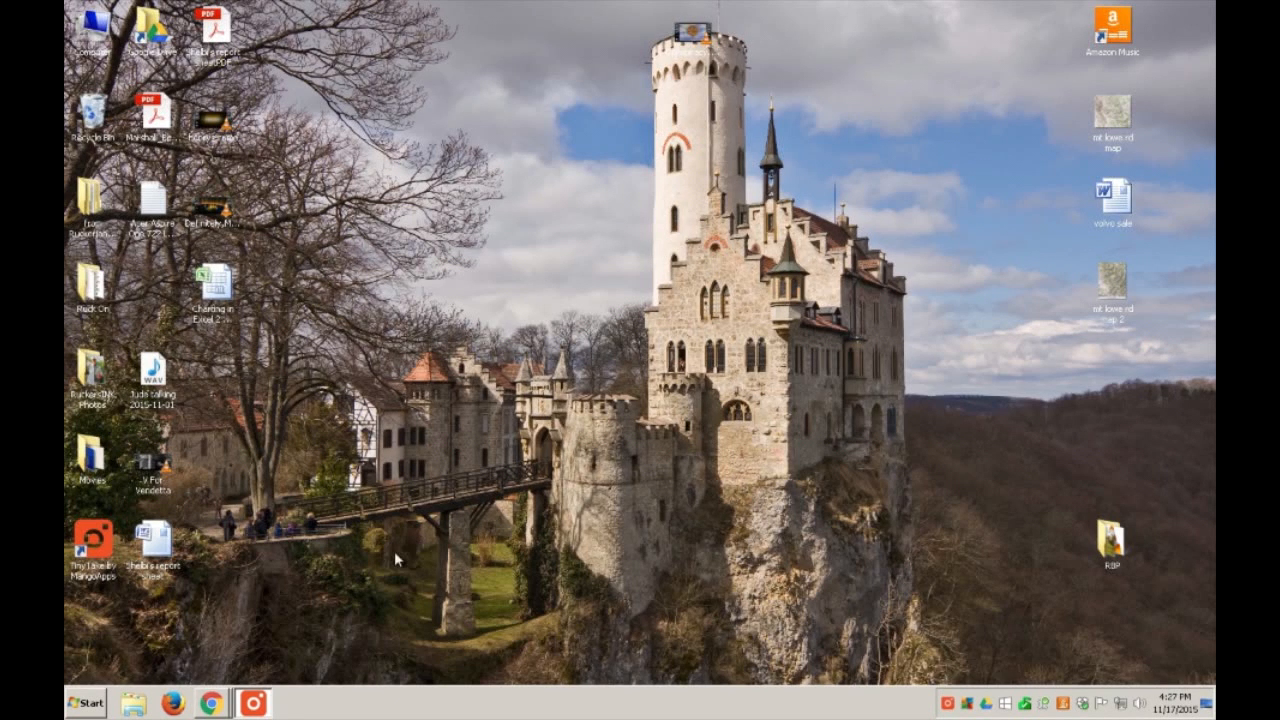
{"action": "mouse_move", "coordinate": [355, 578]}
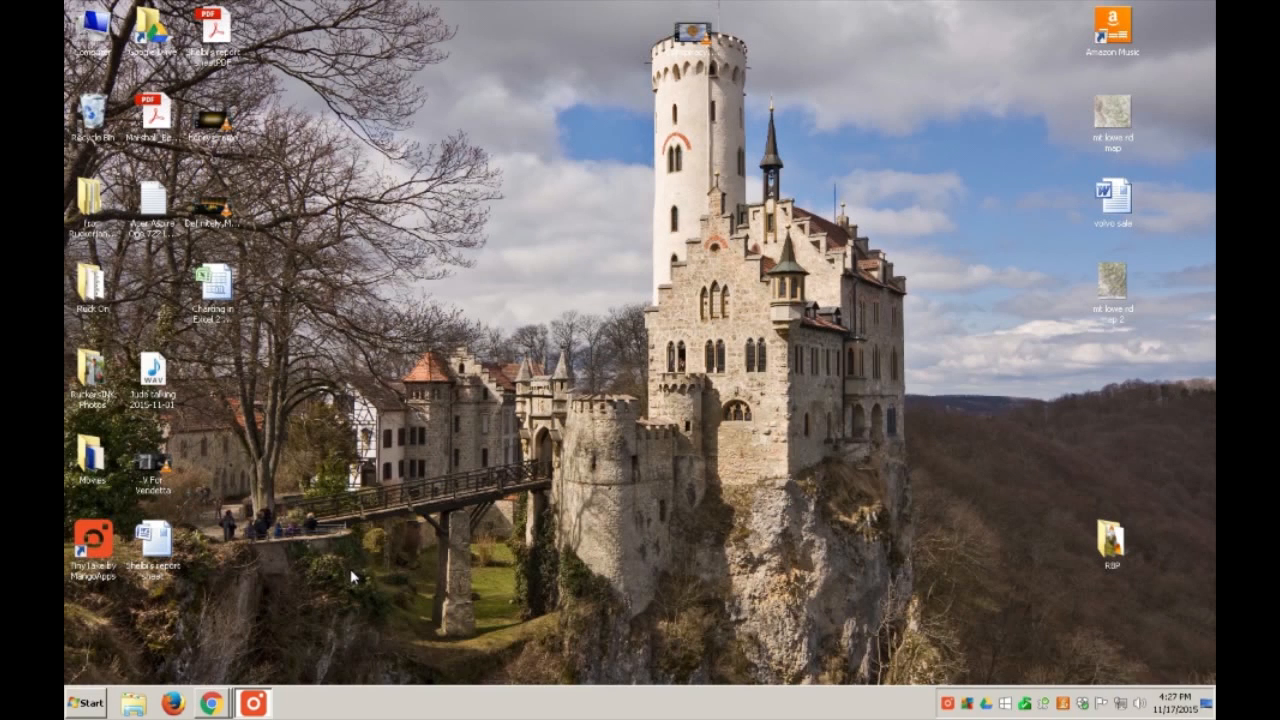
{"action": "mouse_move", "coordinate": [345, 583]}
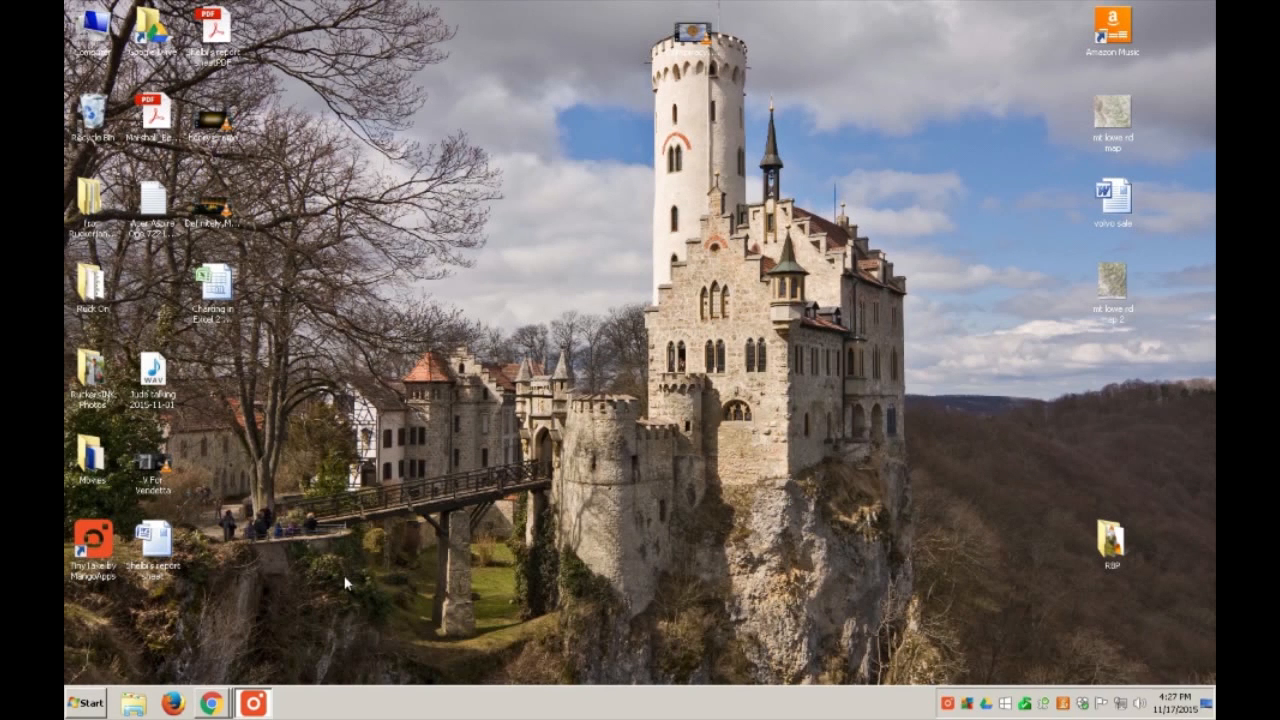
{"action": "mouse_move", "coordinate": [340, 583]}
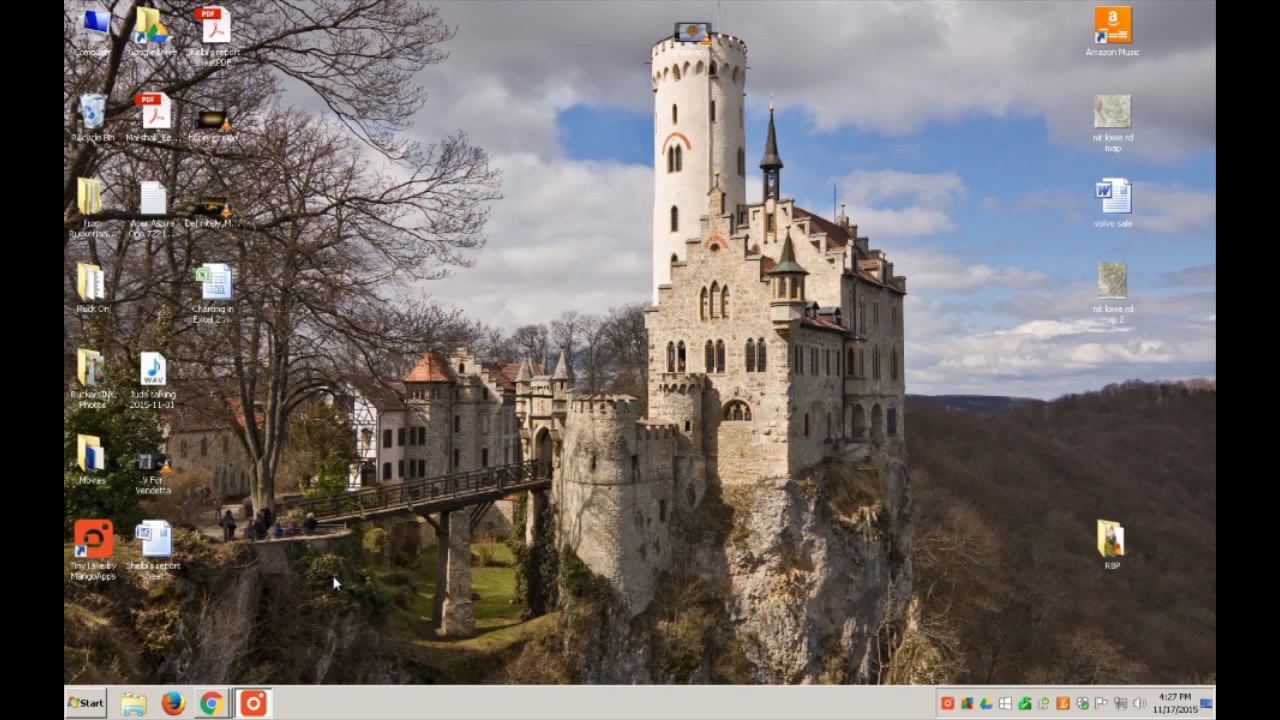
{"action": "mouse_move", "coordinate": [335, 582]}
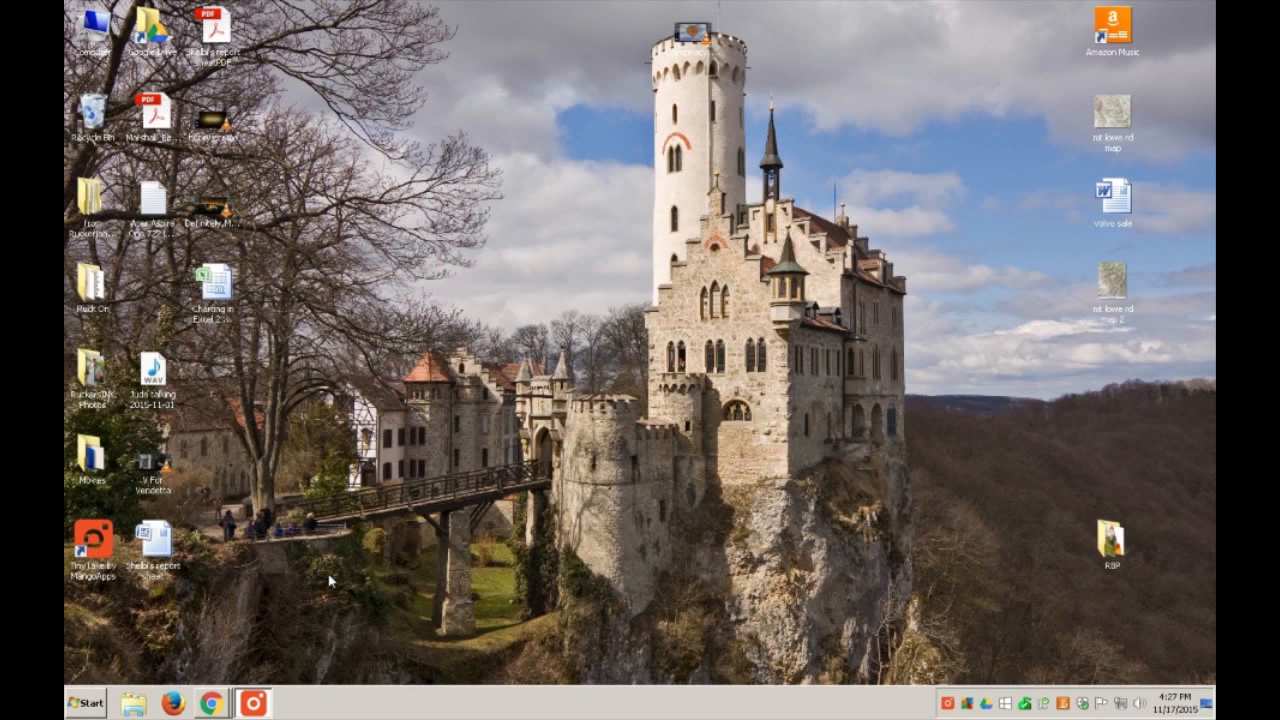
{"action": "mouse_move", "coordinate": [322, 578]}
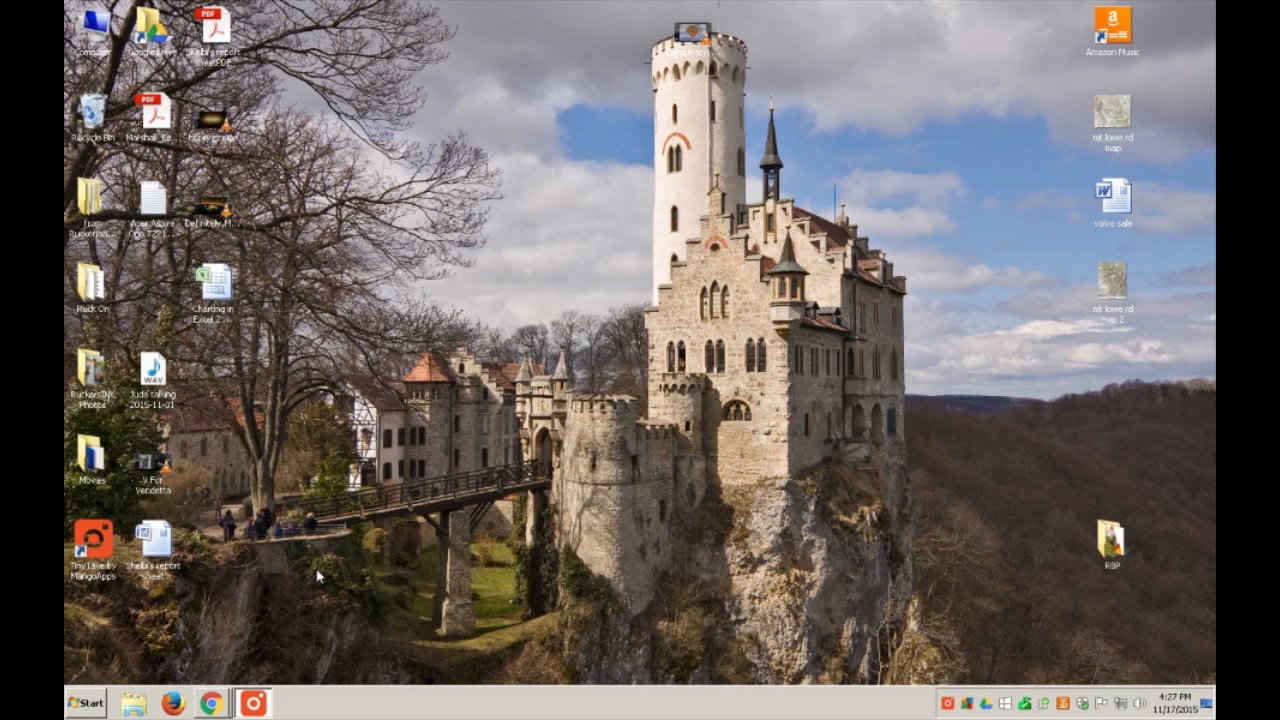
{"action": "mouse_move", "coordinate": [318, 573]}
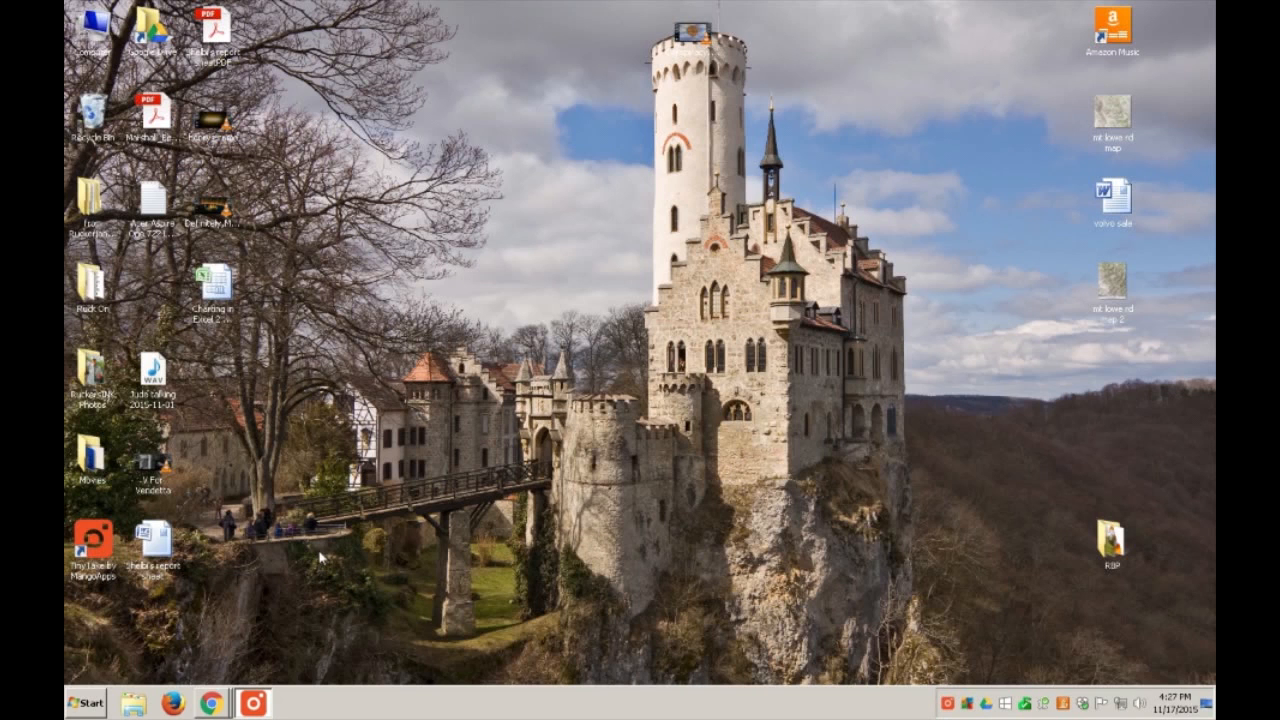
{"action": "mouse_move", "coordinate": [240, 596]}
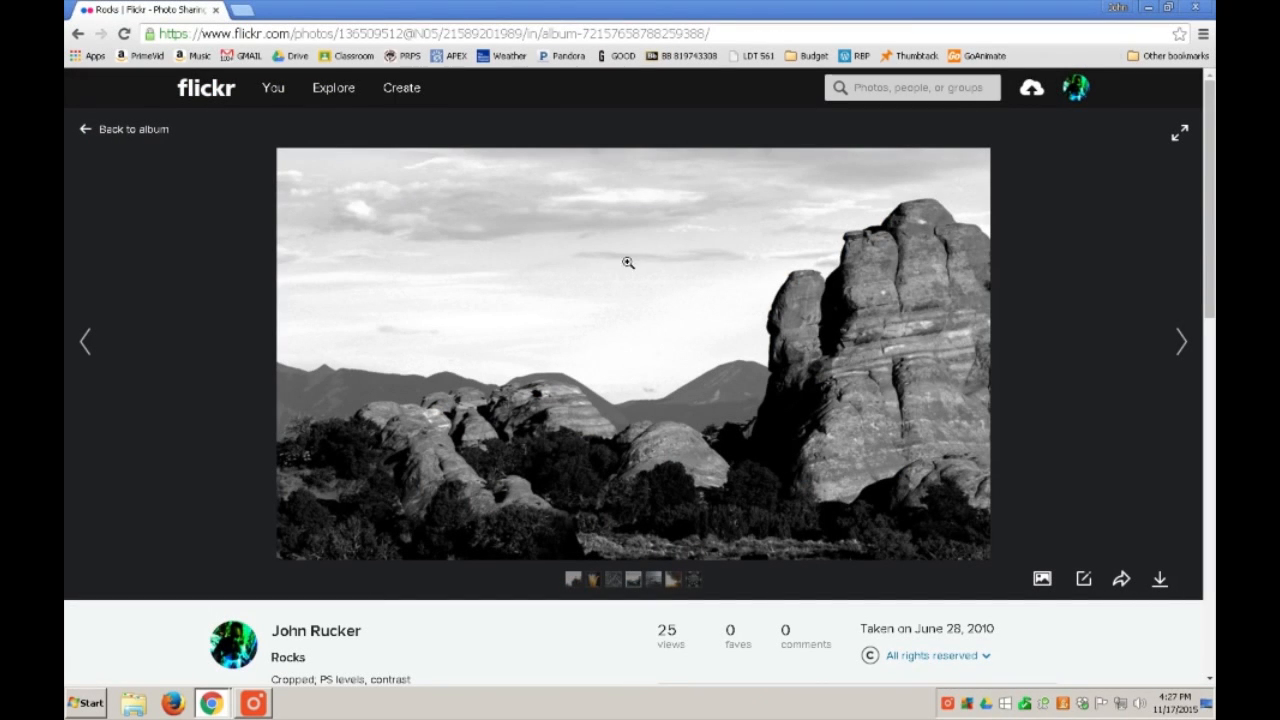
{"action": "mouse_move", "coordinate": [718, 326]}
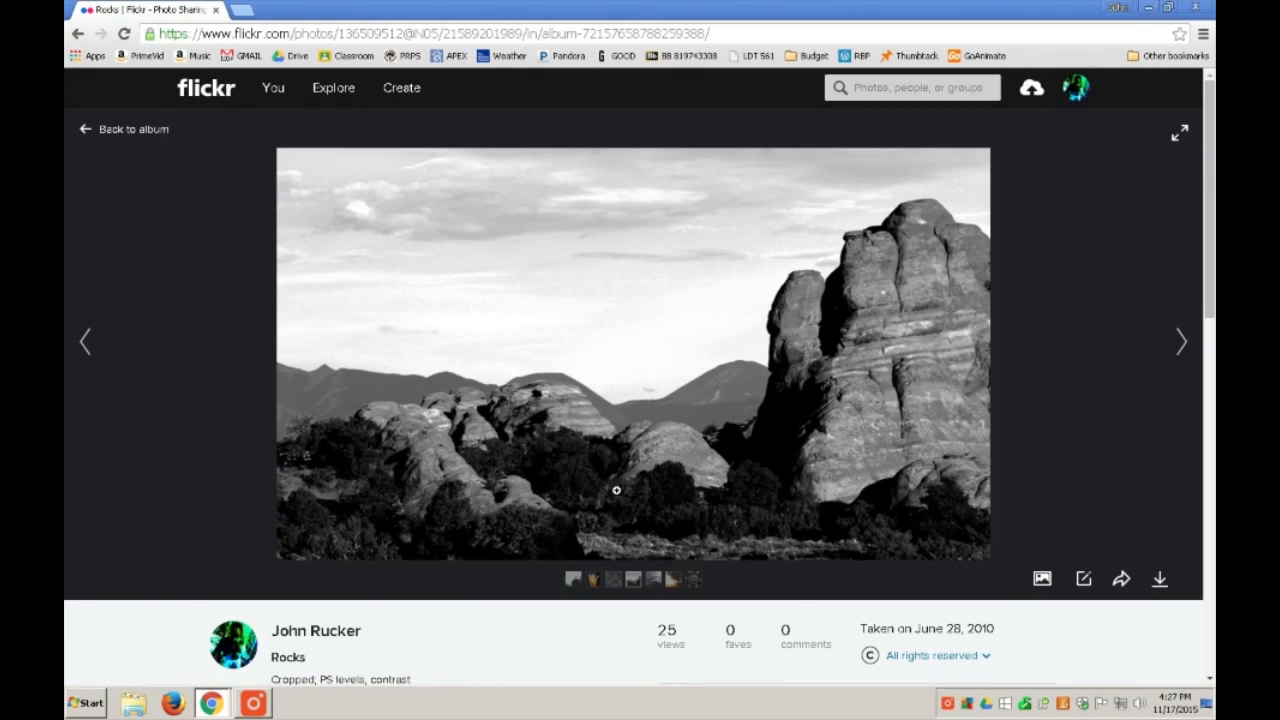
- Launch Snipping Tool from the Start menu over the Flickr Rocks photo
{"action": "left_click", "coordinate": [84, 702]}
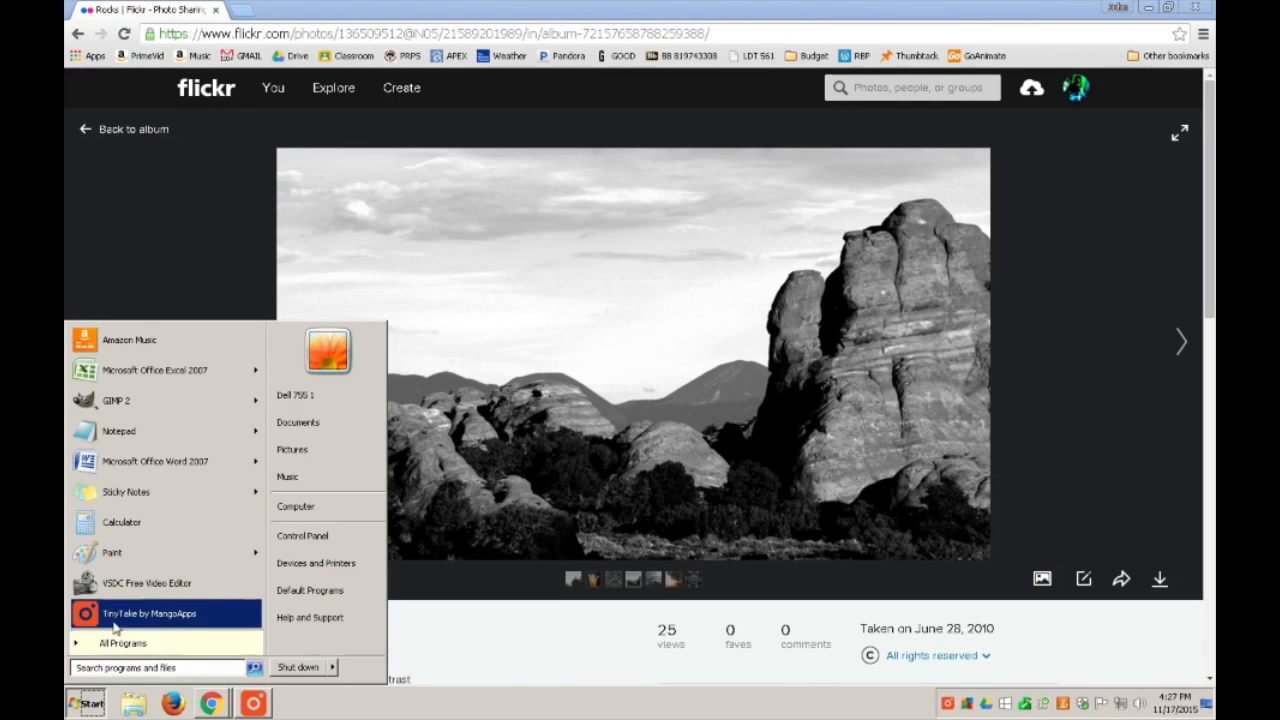
{"action": "left_click", "coordinate": [122, 643]}
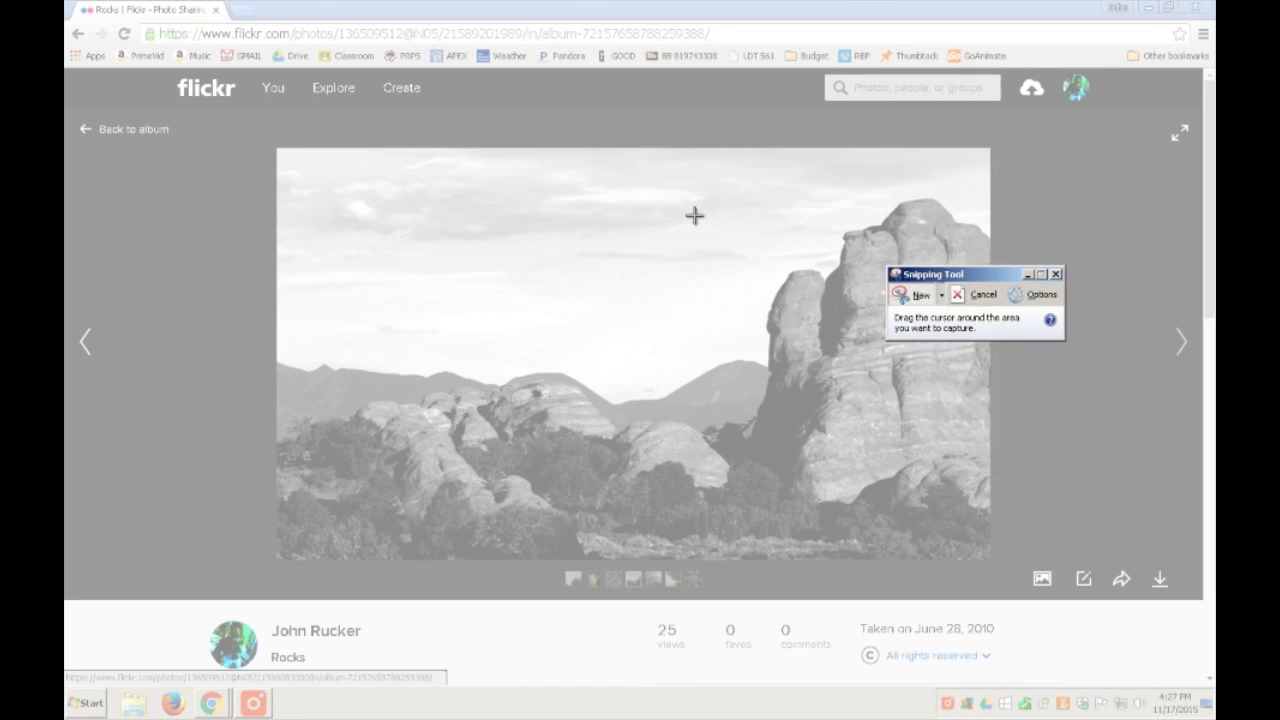
{"action": "mouse_move", "coordinate": [292, 161]}
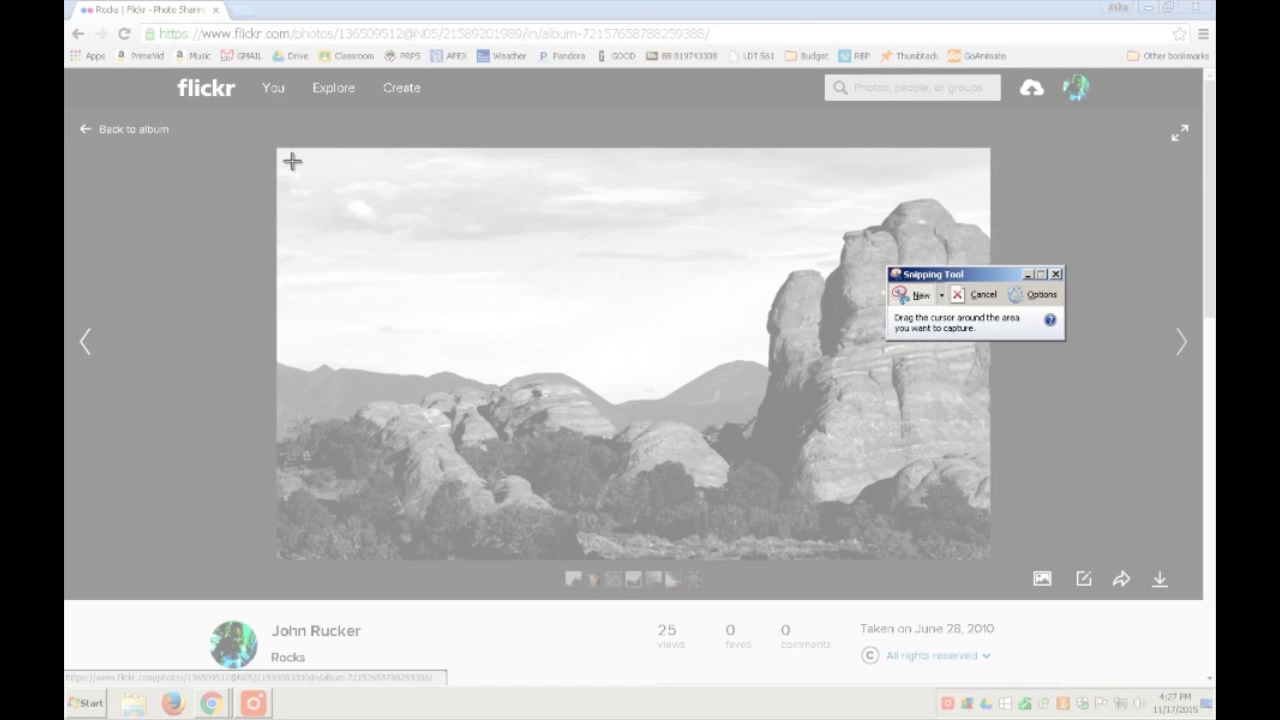
- Snip the photo's left two-thirds, excluding the tall rock formation on the right
{"action": "left_click_drag", "start_coordinate": [292, 161], "coordinate": [808, 558]}
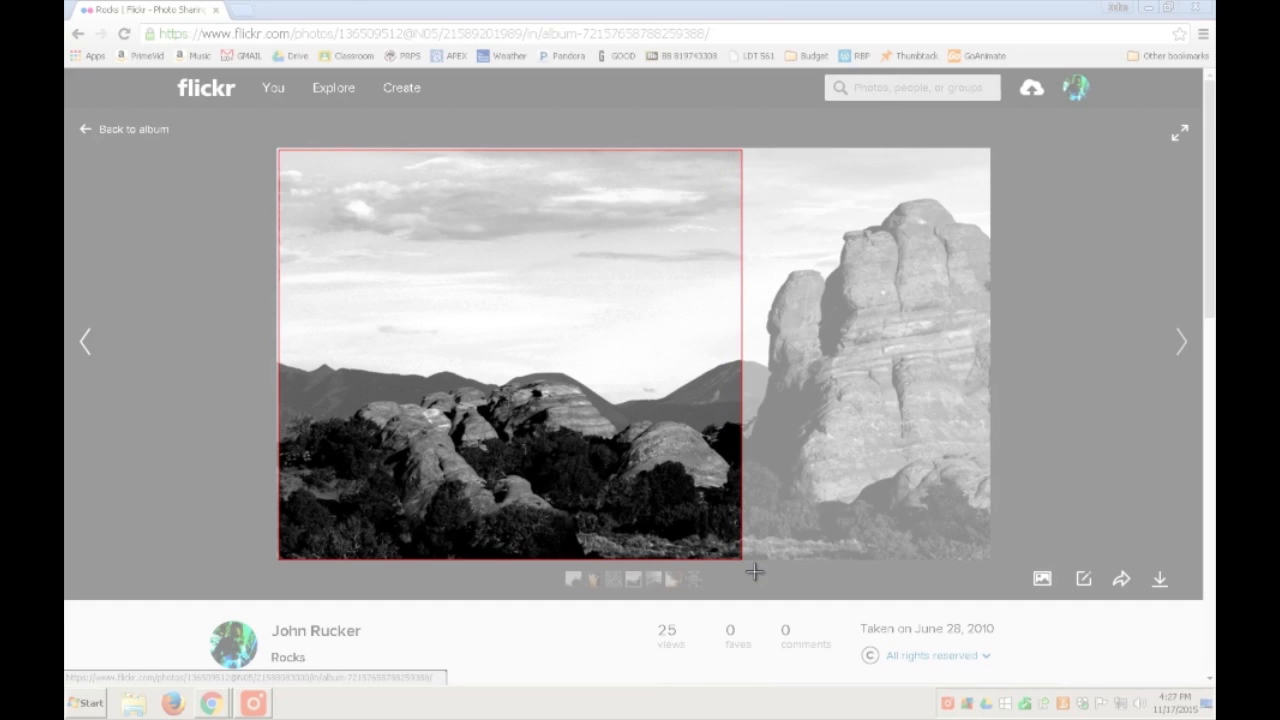
{"action": "left_click", "coordinate": [293, 703]}
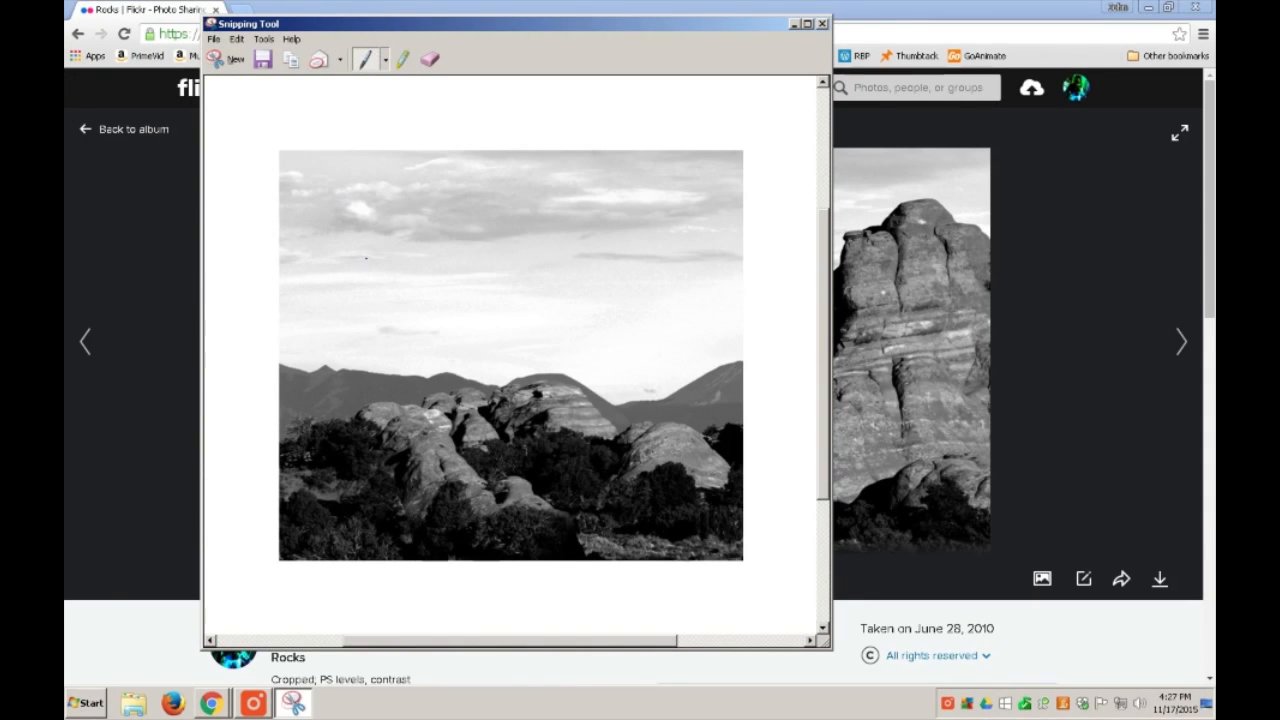
{"action": "mouse_move", "coordinate": [368, 59]}
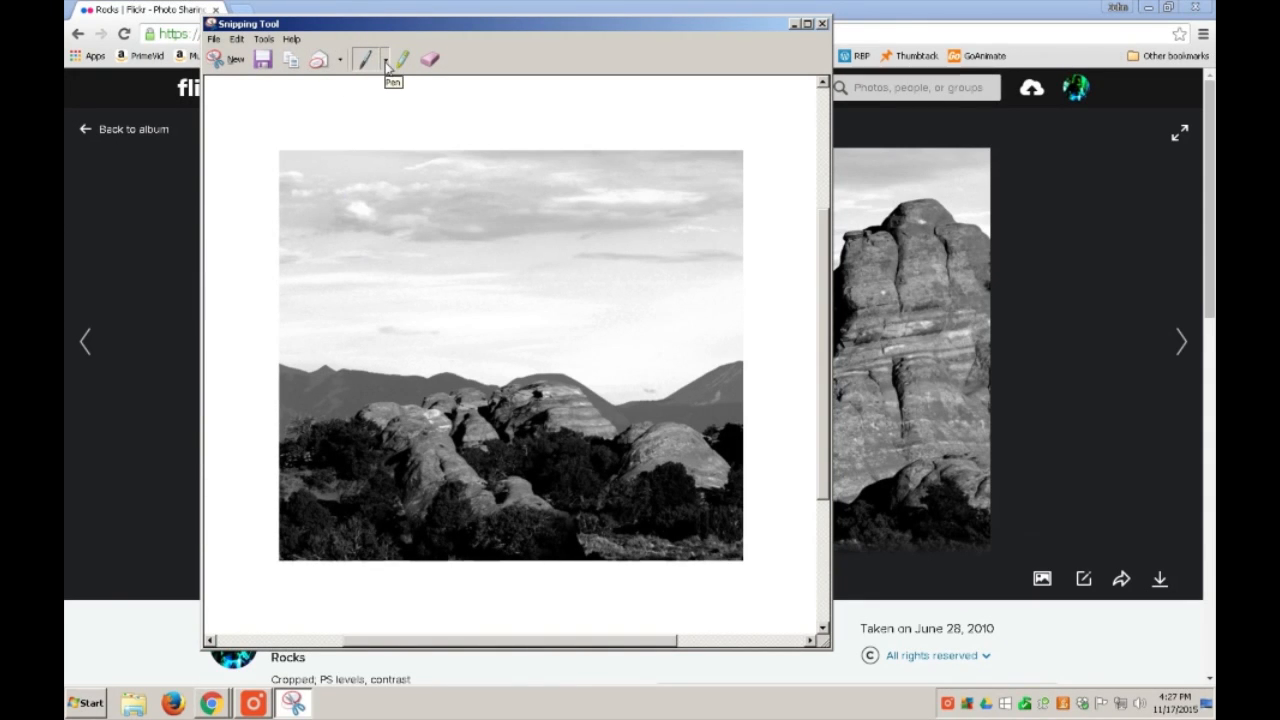
- Scribble over the sky with the Red Pen, then erase the red ink
{"action": "left_click", "coordinate": [387, 59]}
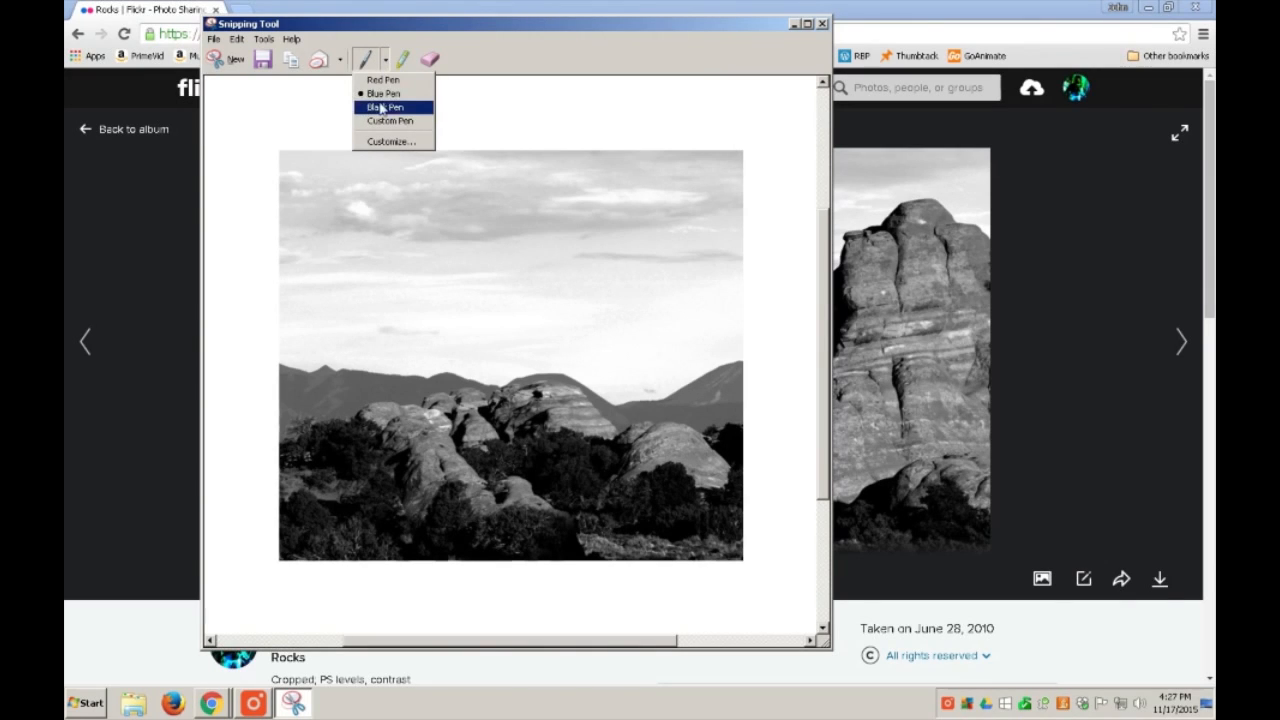
{"action": "left_click", "coordinate": [384, 107]}
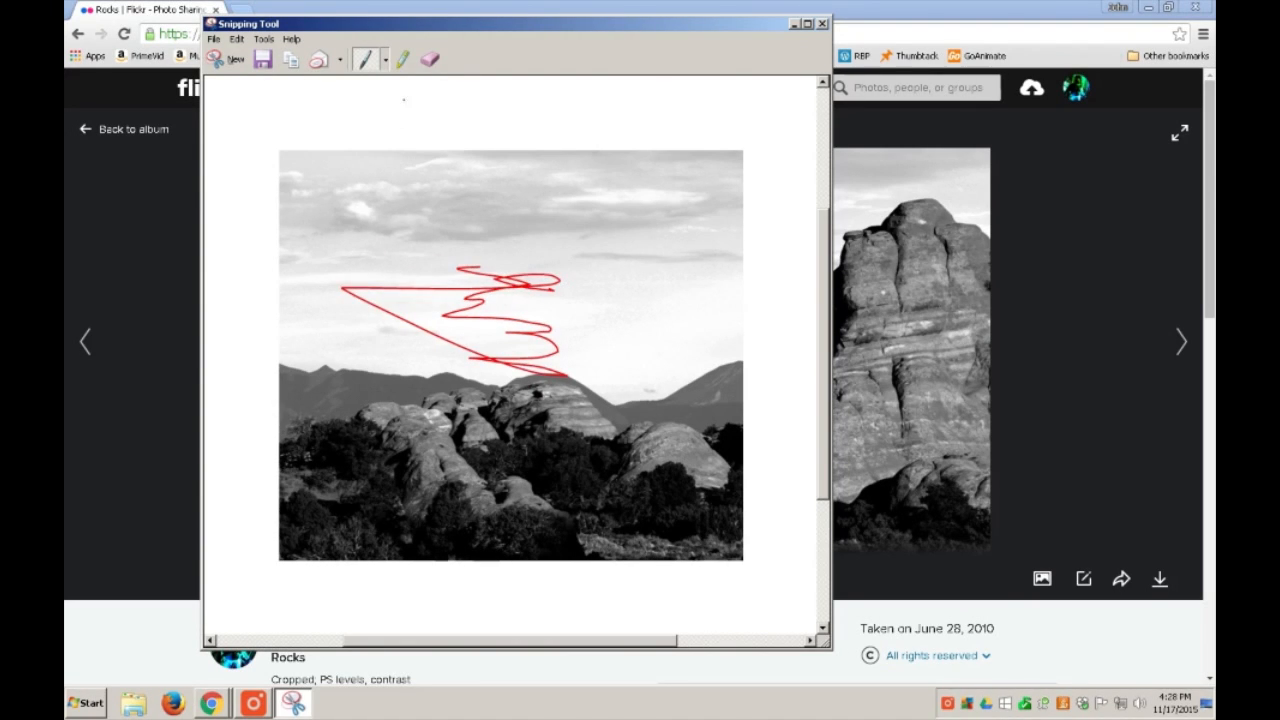
{"action": "left_click", "coordinate": [402, 58]}
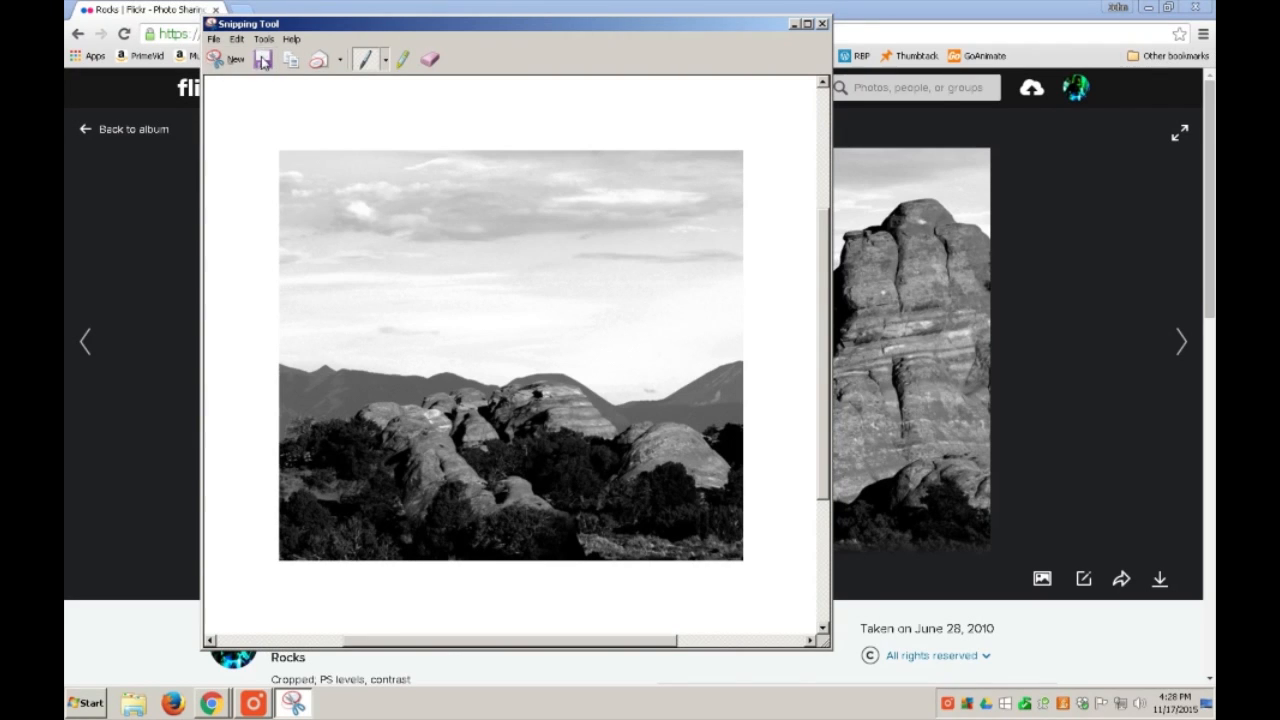
- Set the save format to Portable Network Graphic (PNG) for the file Capture
{"action": "left_click", "coordinate": [262, 59]}
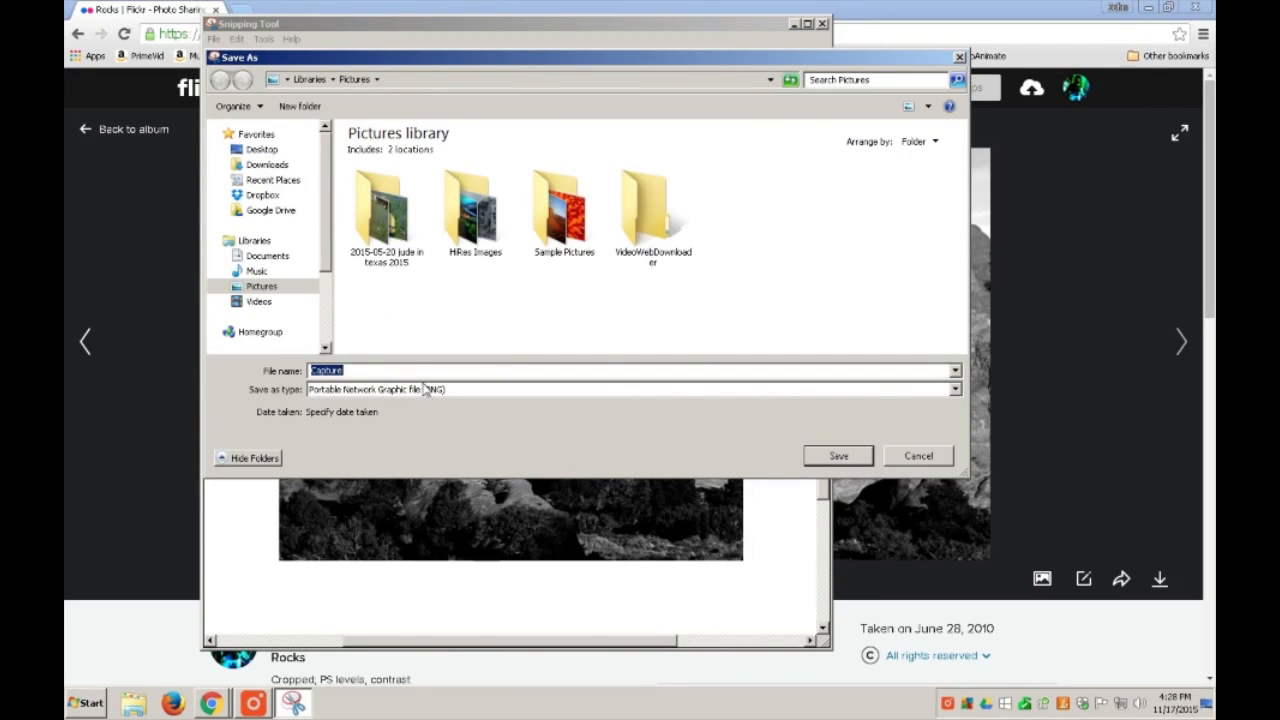
{"action": "left_click", "coordinate": [951, 389]}
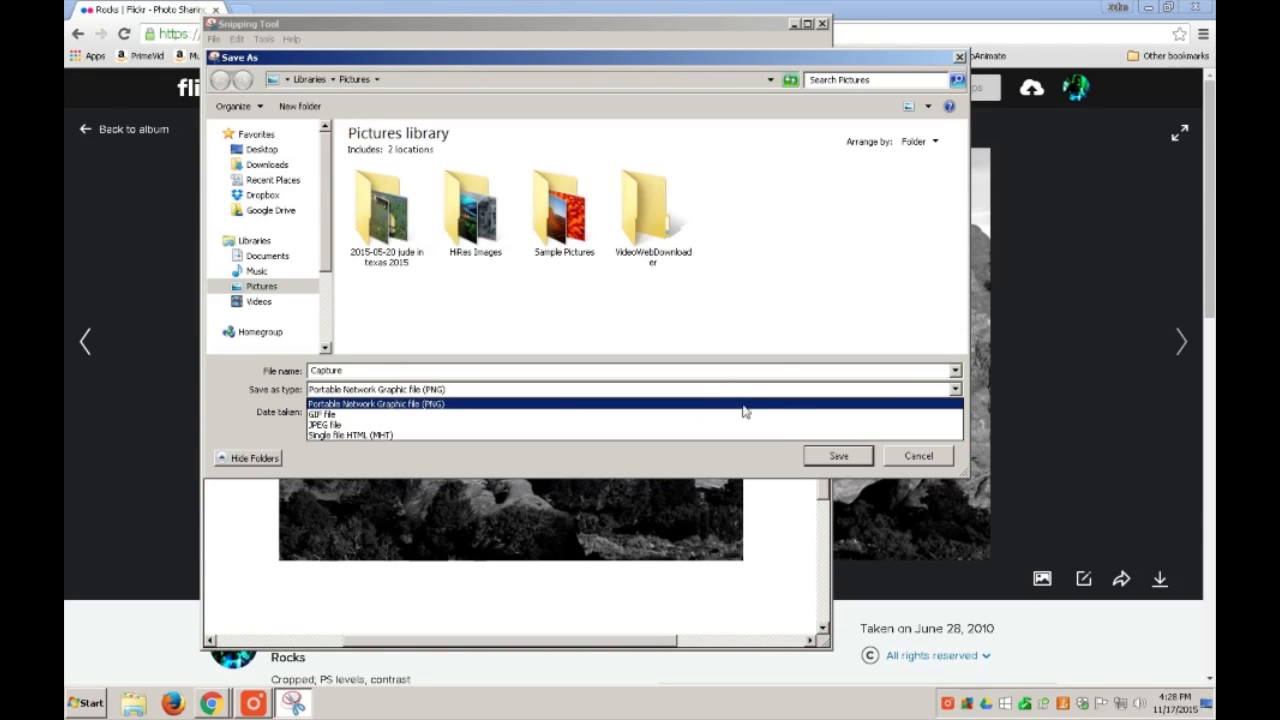
{"action": "left_click", "coordinate": [377, 403]}
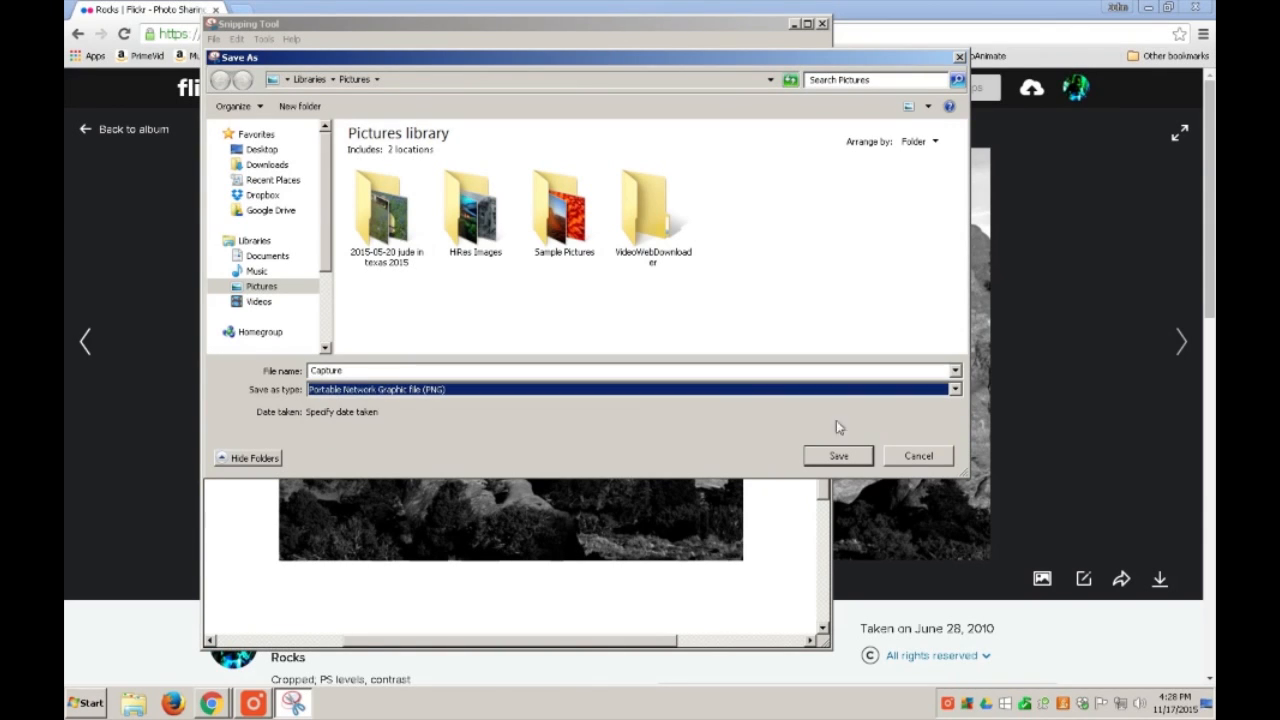